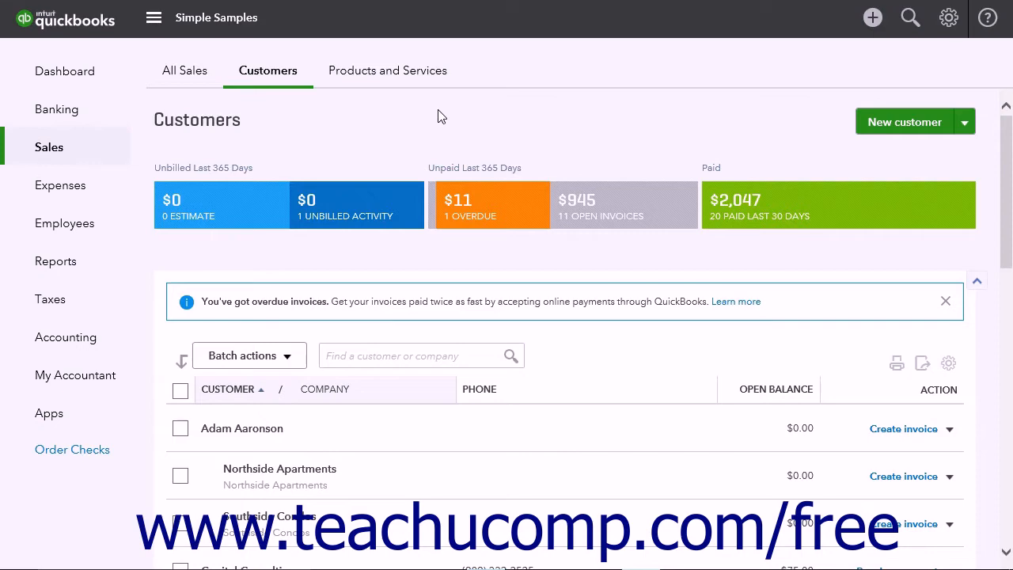
{"action": "mouse_move", "coordinate": [544, 88]}
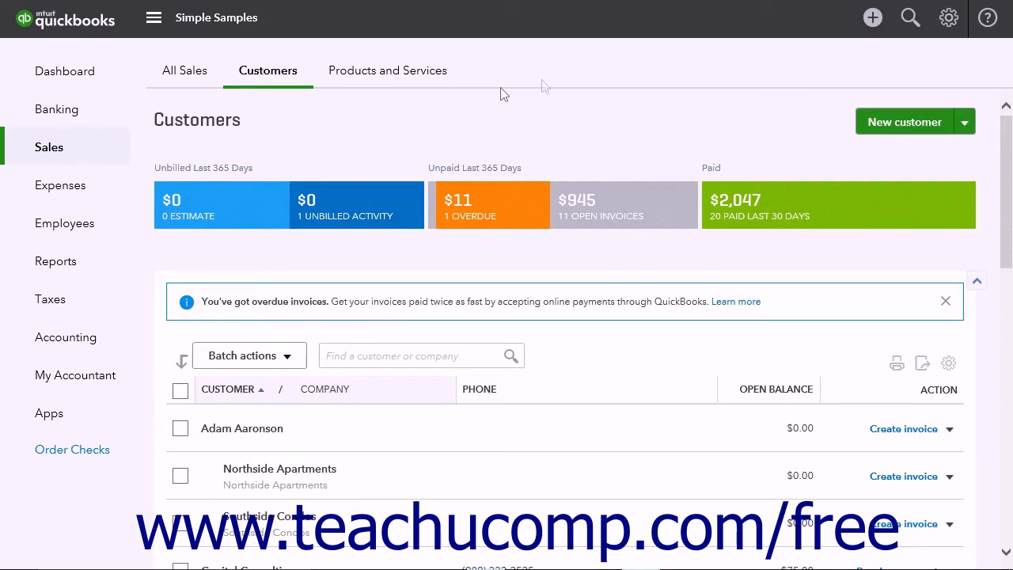
Bring up the Create menu of new transaction forms from the top bar
{"action": "left_click", "coordinate": [872, 18]}
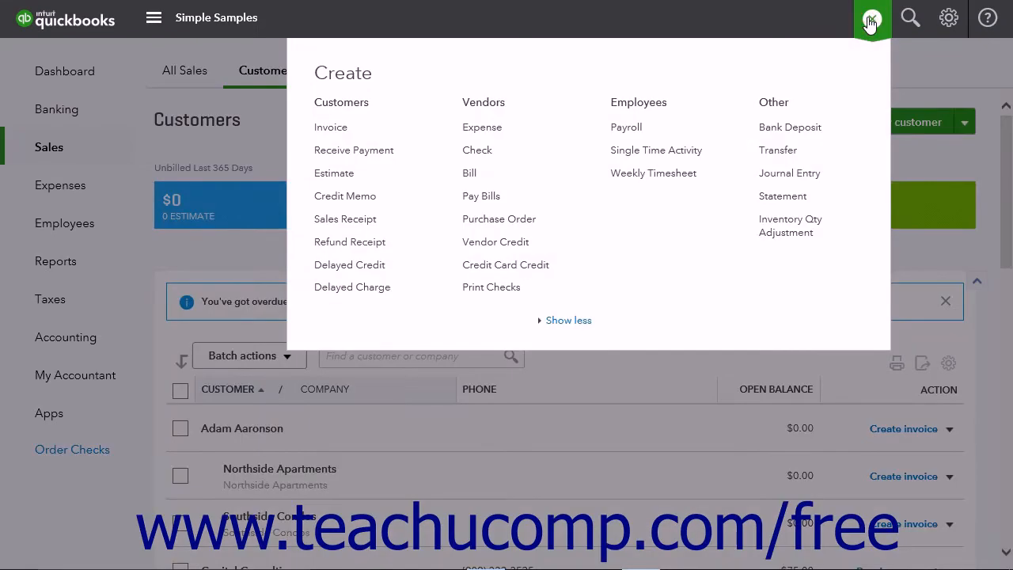
{"action": "mouse_move", "coordinate": [369, 272]}
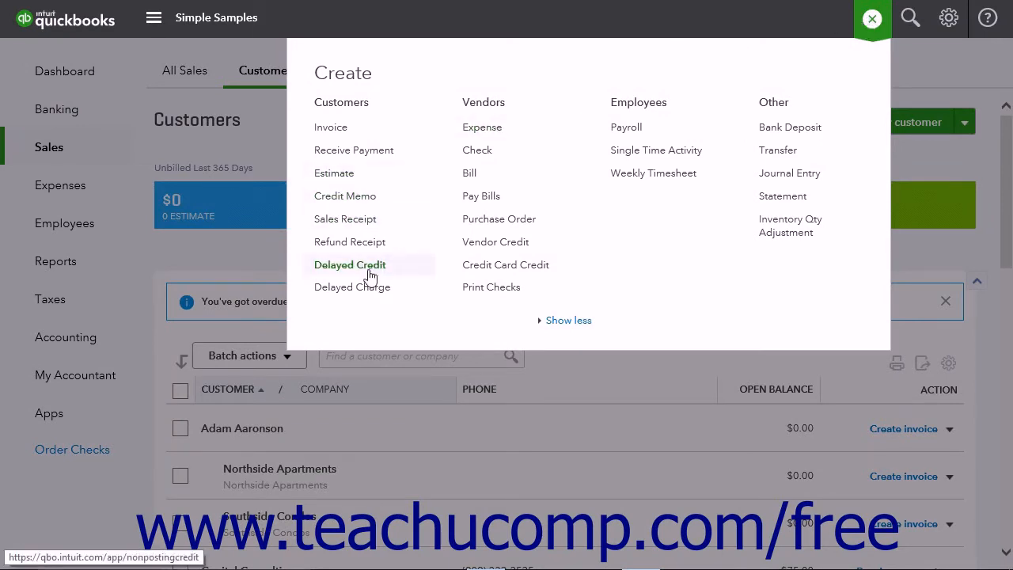
{"action": "mouse_move", "coordinate": [372, 273]}
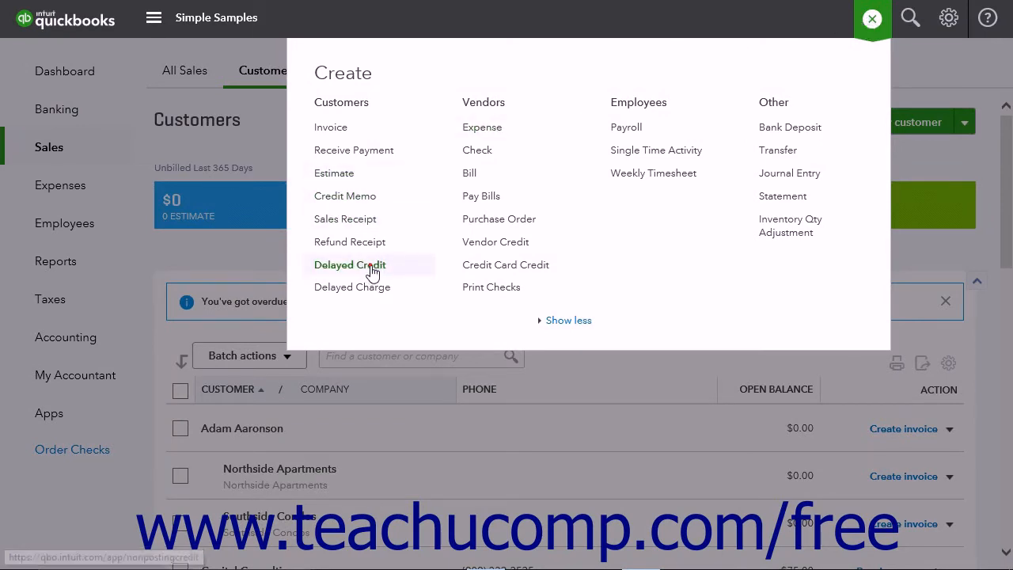
Start a new Delayed Credit form and choose Smith, Jane as the customer
{"action": "left_click", "coordinate": [349, 265]}
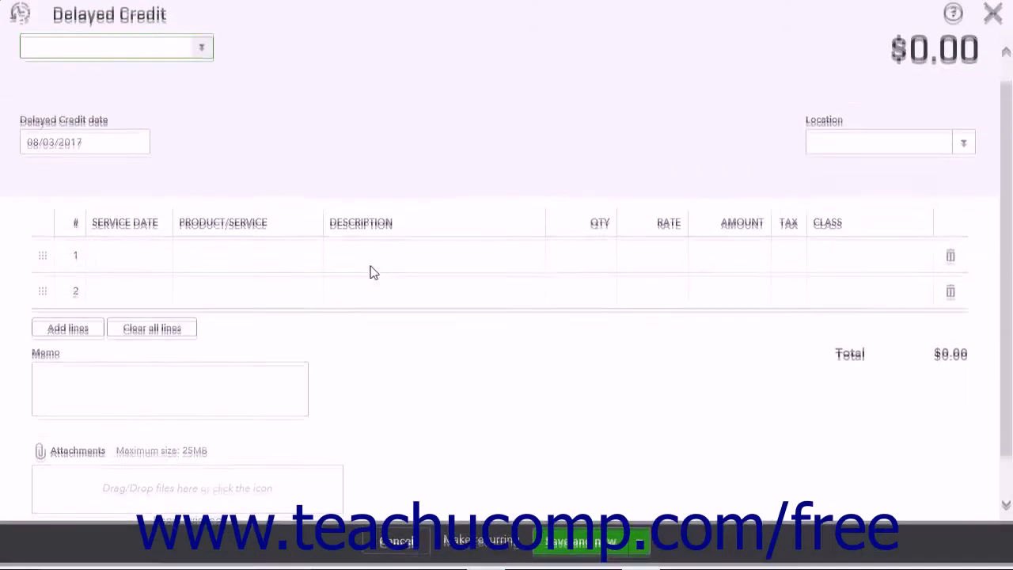
{"action": "left_click", "coordinate": [203, 49]}
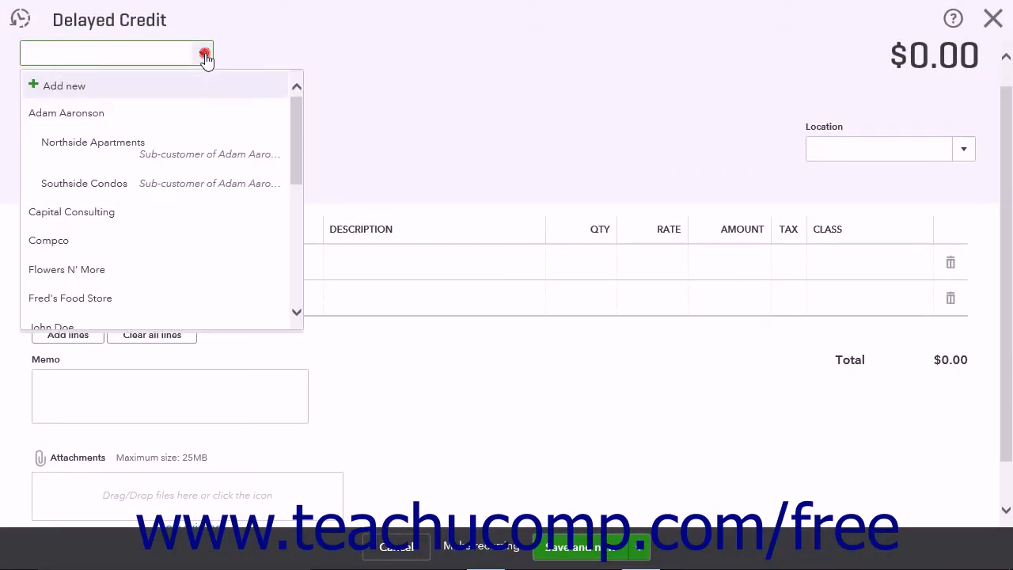
{"action": "scroll", "scroll_direction": "down", "scroll_amount": 3}
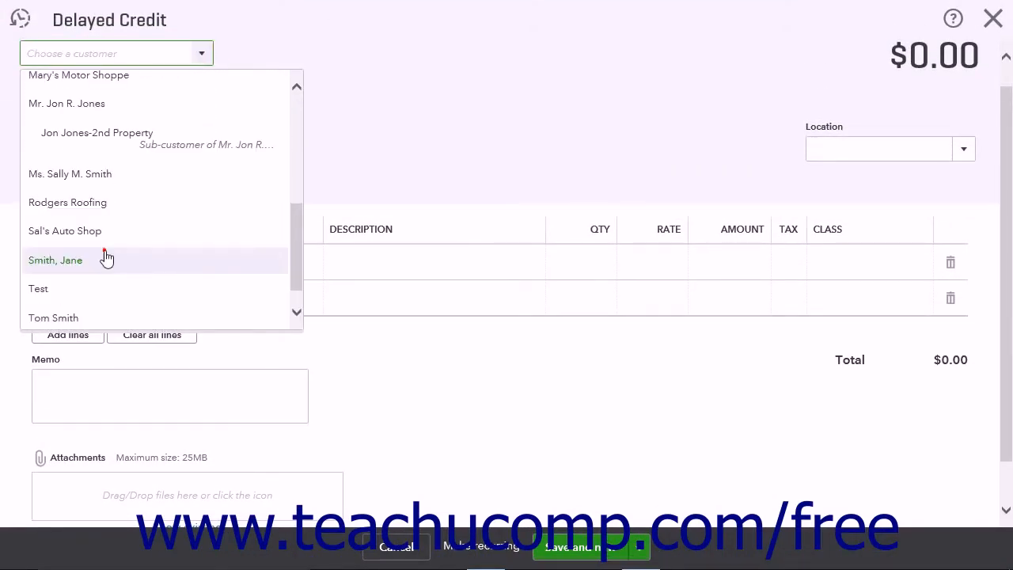
{"action": "left_click", "coordinate": [54, 260]}
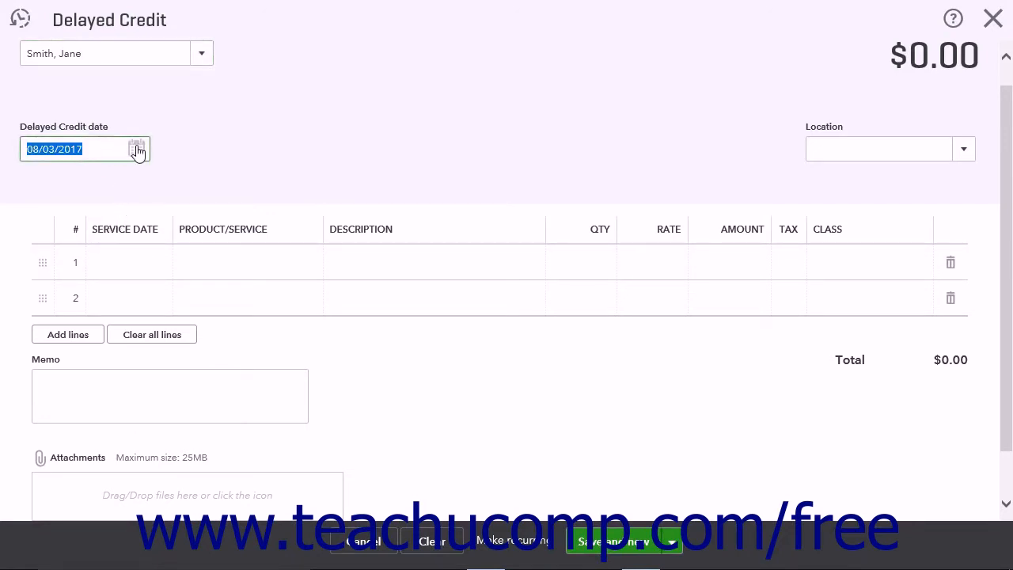
{"action": "mouse_move", "coordinate": [234, 250]}
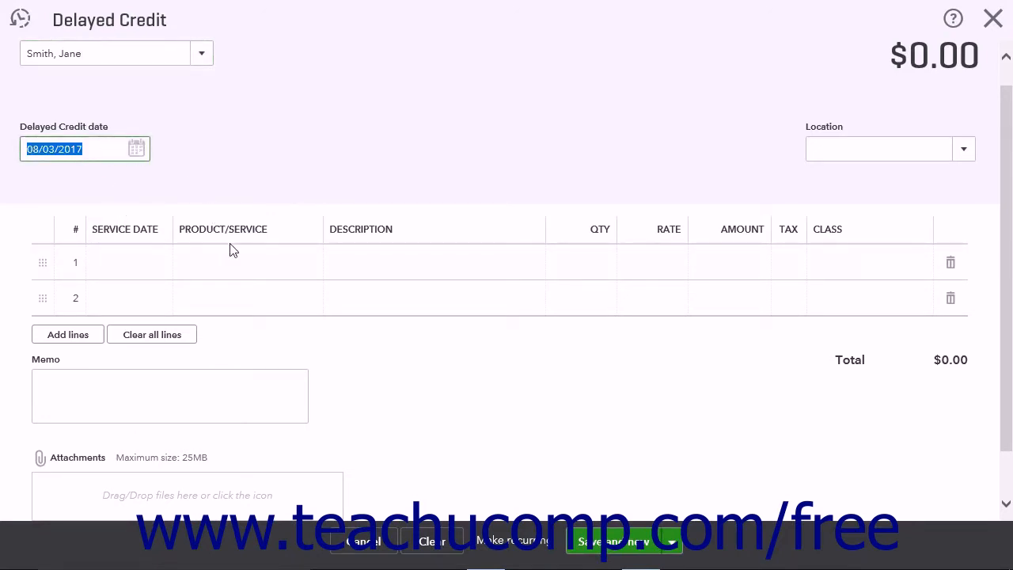
Add a Potting Soil line, quantity 1 at 12.50, for a $12.50 total
{"action": "left_click", "coordinate": [245, 262]}
{"action": "type", "text": "Potting Soil"}
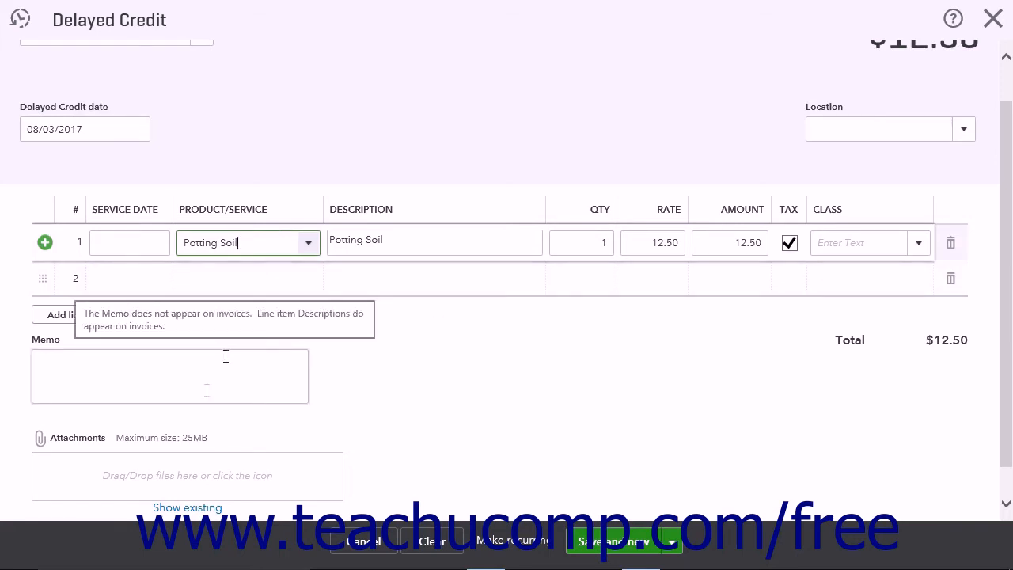
{"action": "mouse_move", "coordinate": [161, 479]}
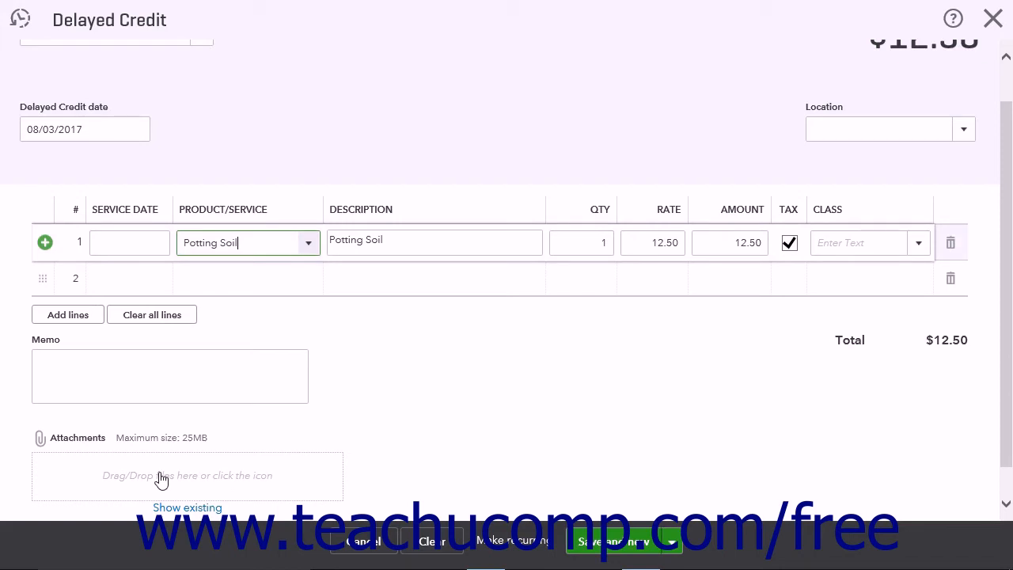
{"action": "mouse_move", "coordinate": [415, 481]}
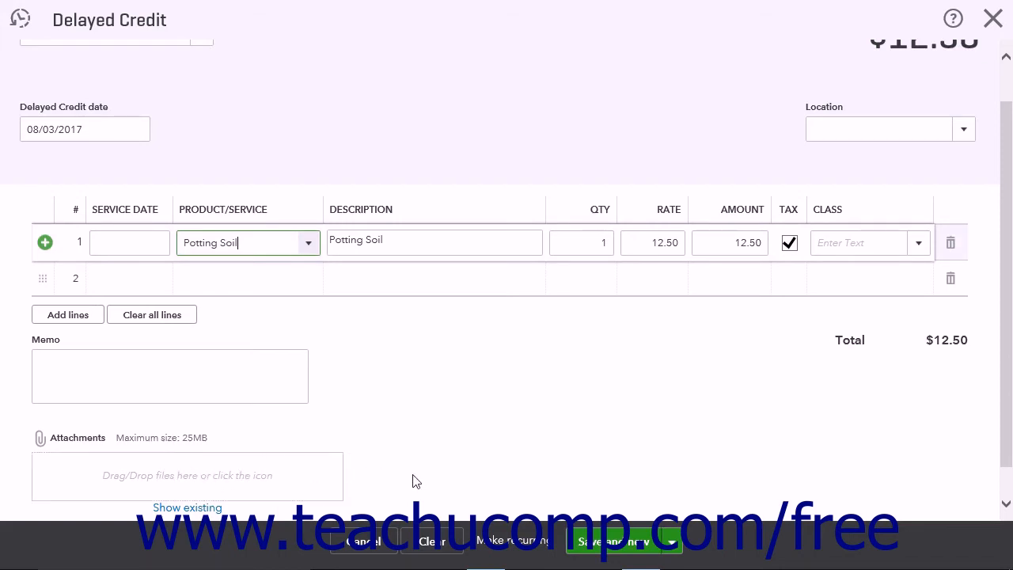